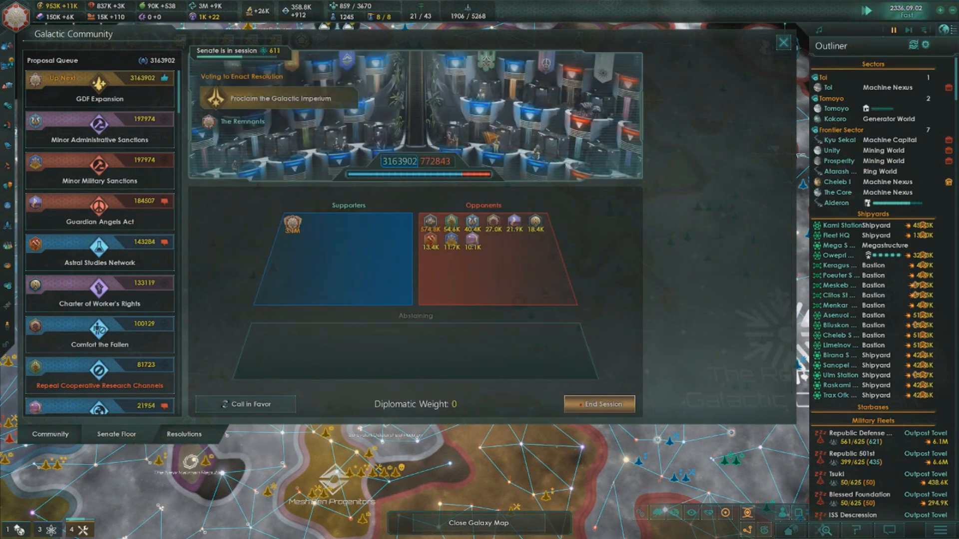
{"action": "mouse_move", "coordinate": [281, 97]}
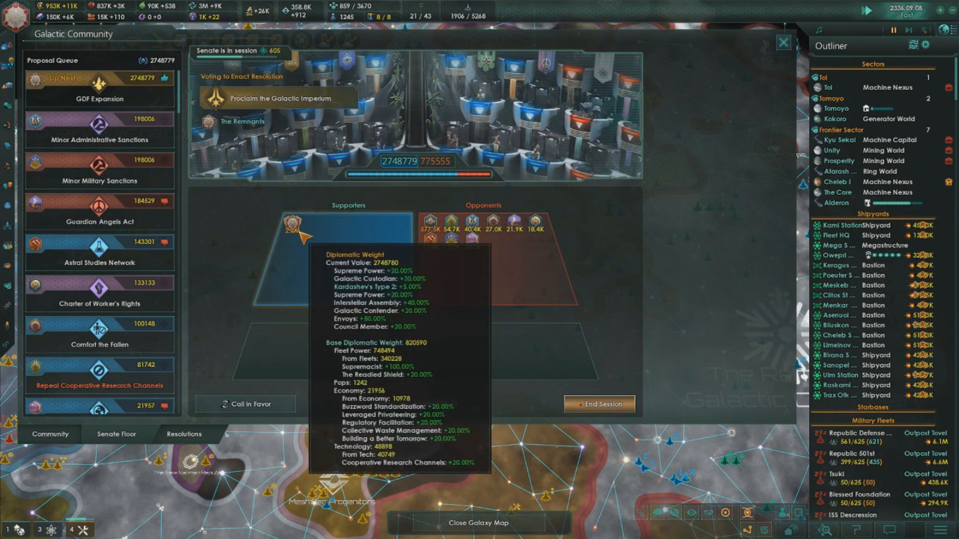
{"action": "mouse_move", "coordinate": [421, 203]}
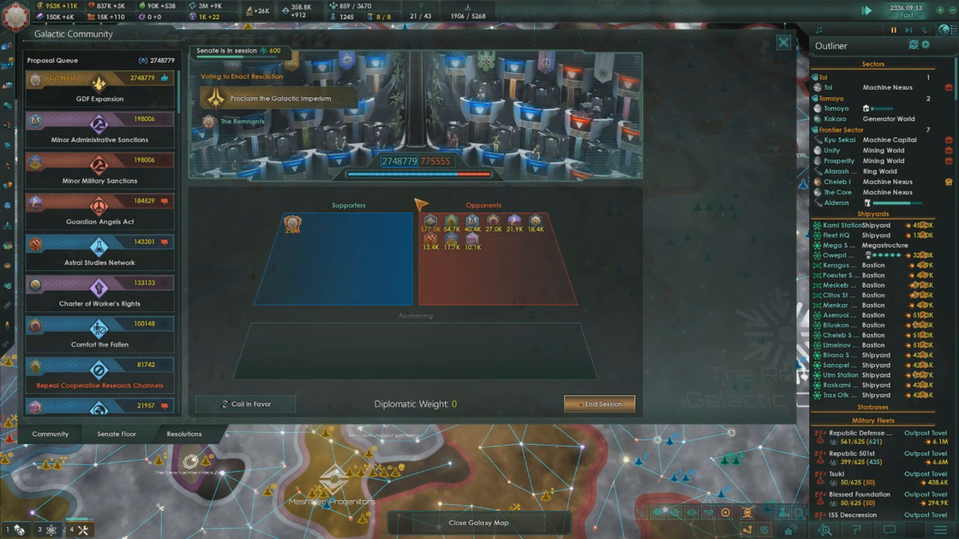
{"action": "mouse_move", "coordinate": [599, 404]}
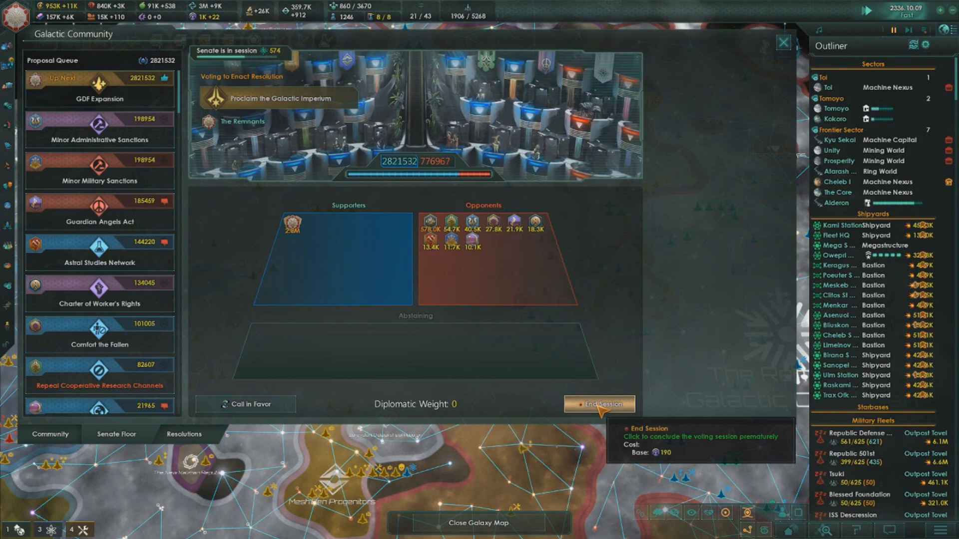
{"action": "mouse_move", "coordinate": [611, 333]}
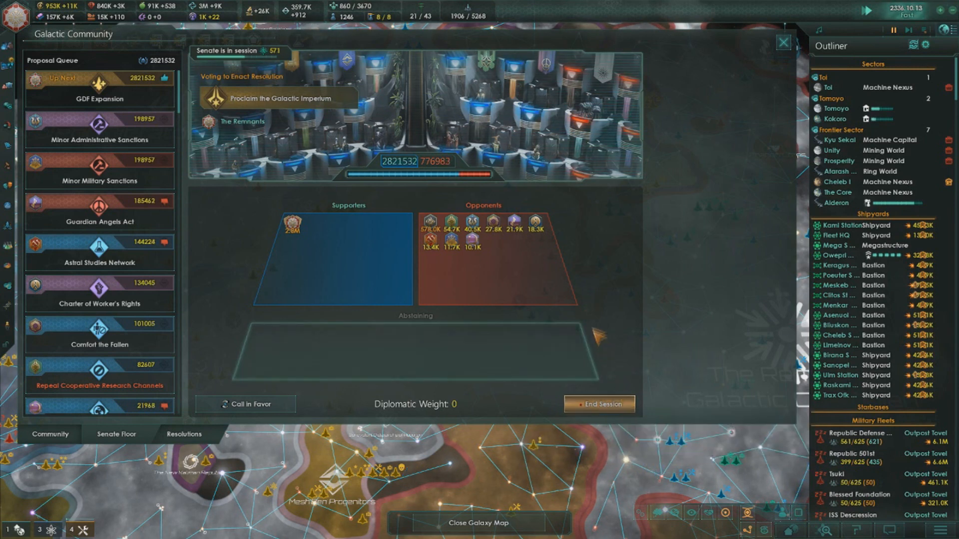
{"action": "mouse_move", "coordinate": [431, 221]}
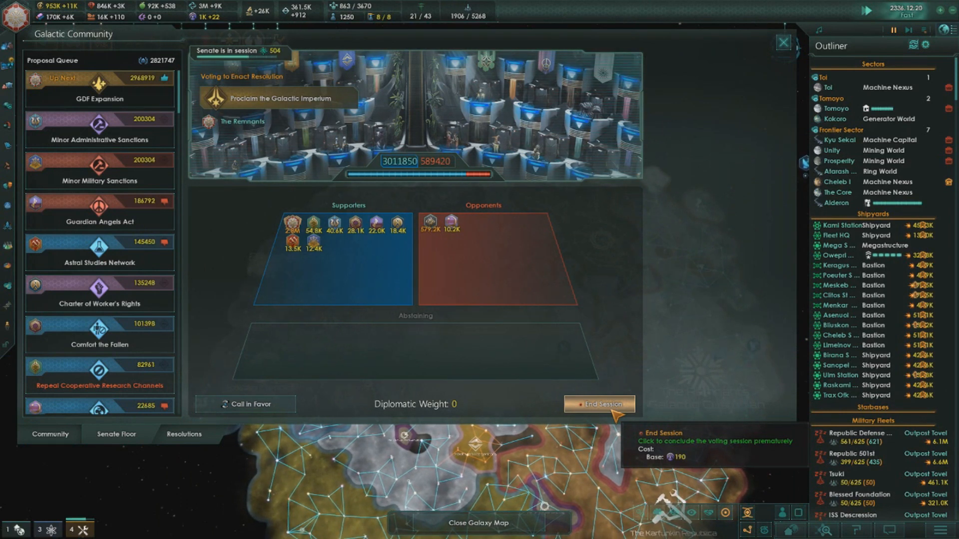
Conclude the Senate session early to pass Proclaim the Galactic Imperium.
{"action": "left_click", "coordinate": [599, 404]}
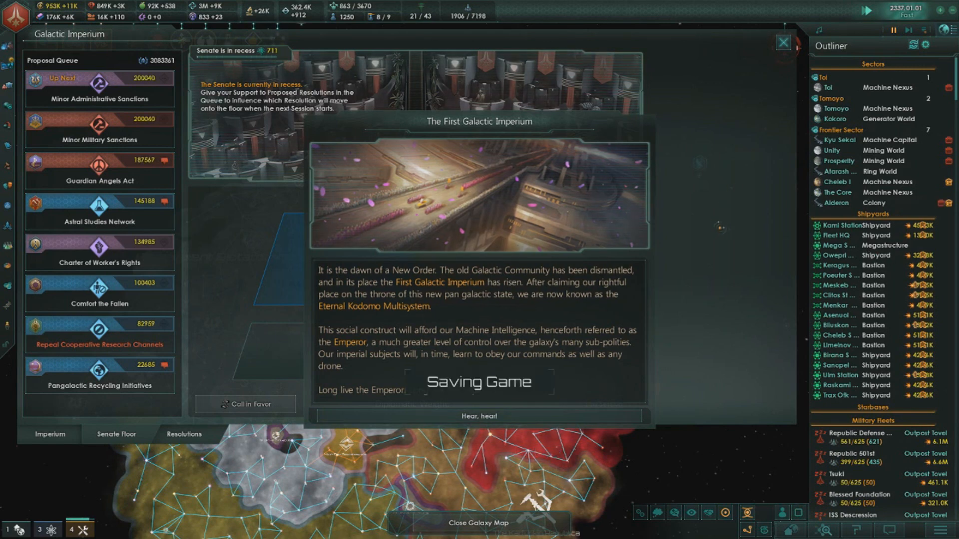
Acknowledge The First Galactic Imperium announcement with "Hear, hear!".
{"action": "left_click", "coordinate": [479, 416]}
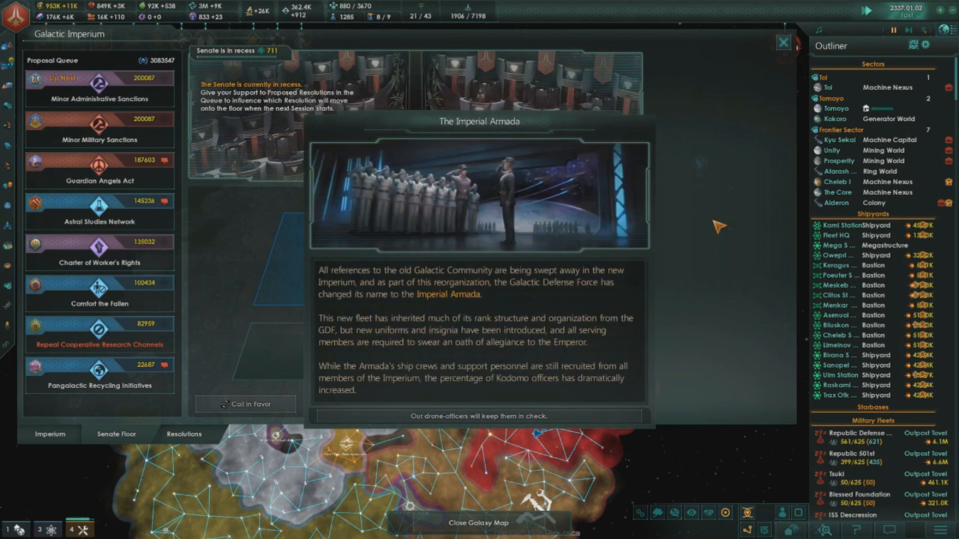